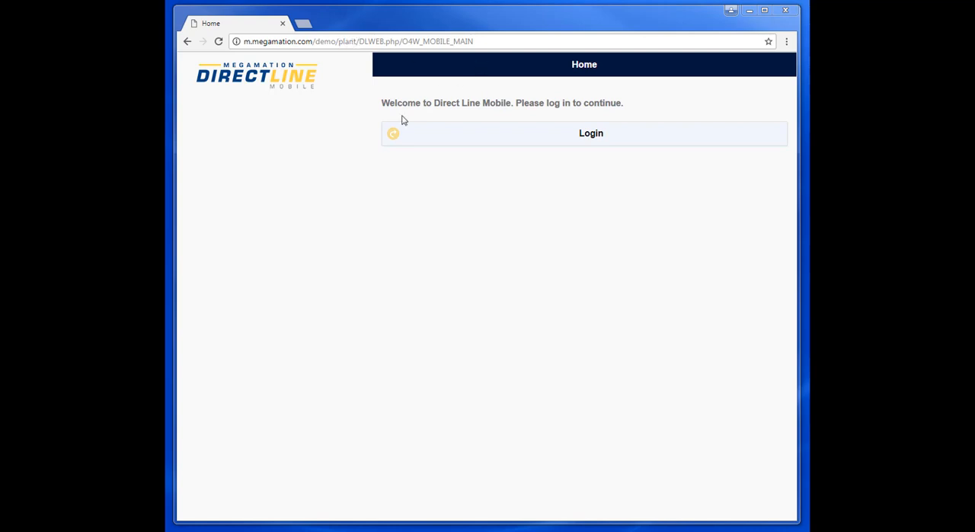
# Start login with last-name letters 'les' and advance to the matching-name step.
pyautogui.click(591, 133)
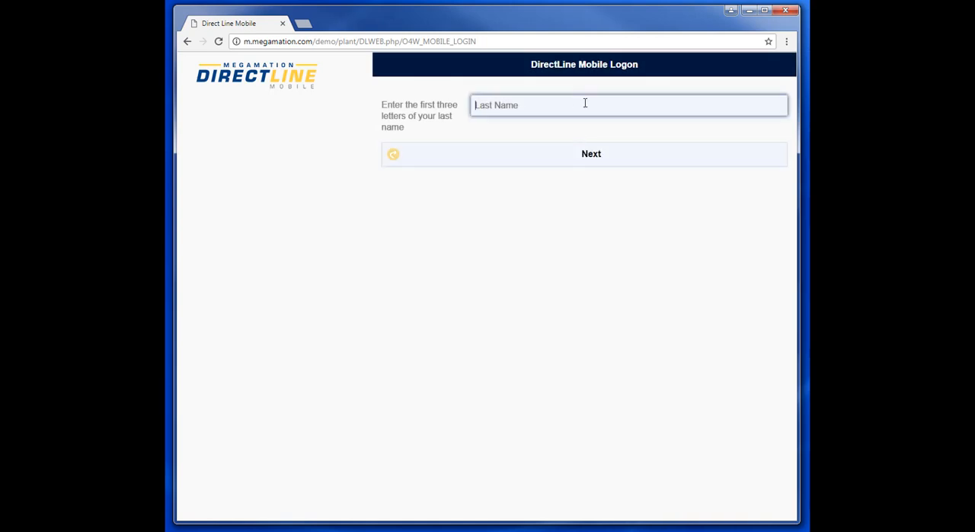
pyautogui.write('les')
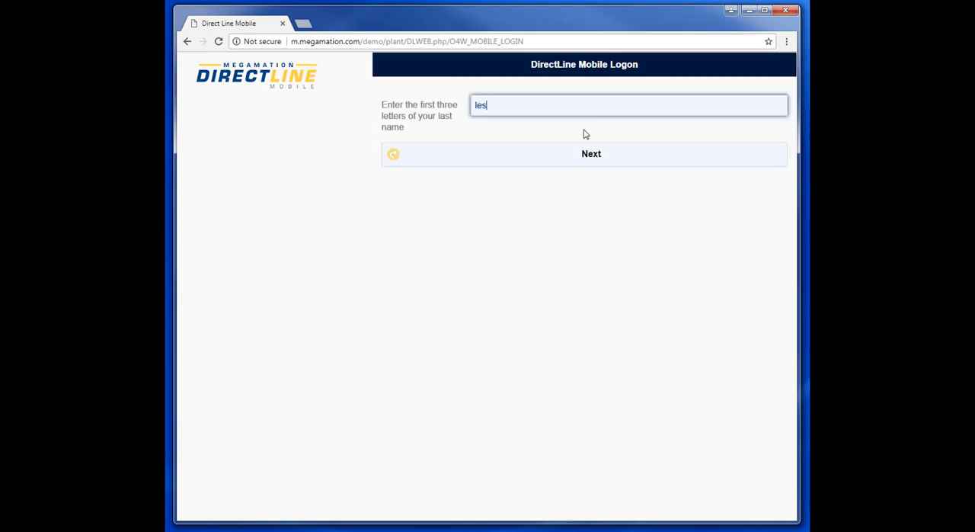
pyautogui.click(591, 152)
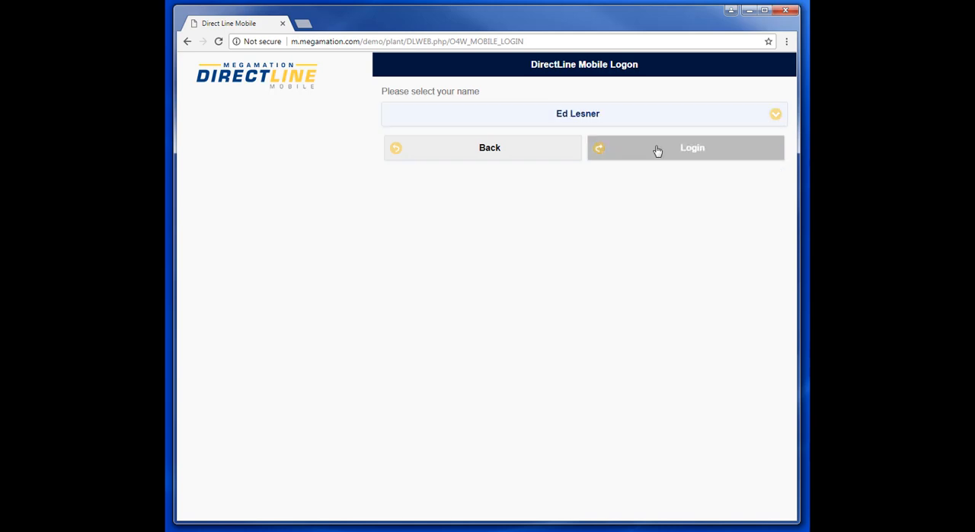
# Log in as the selected user to reach the home page showing 19 open work orders.
pyautogui.click(692, 146)
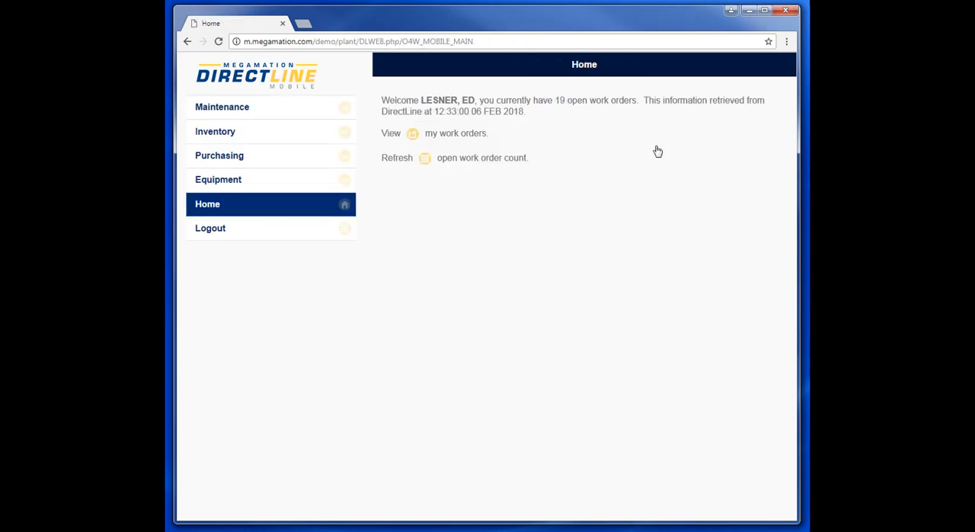
pyautogui.moveTo(649, 149)
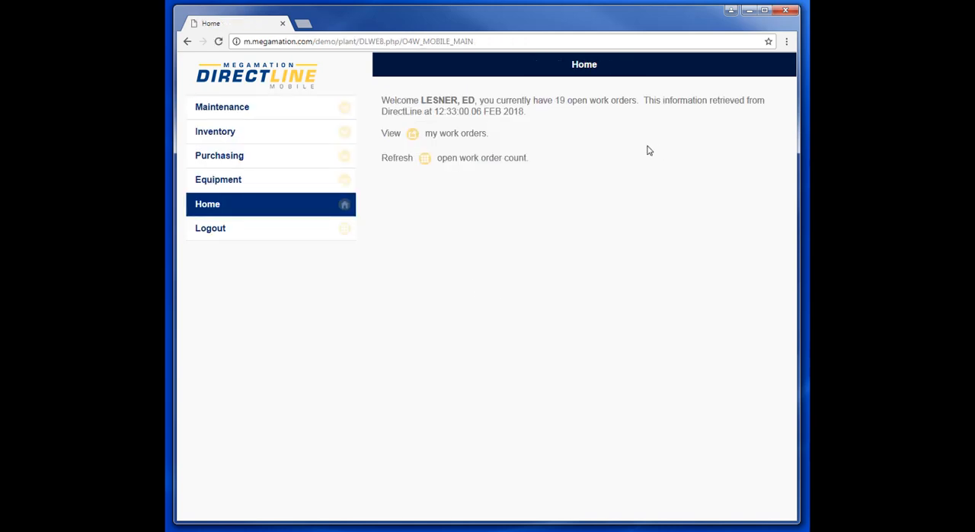
pyautogui.moveTo(797, 259)
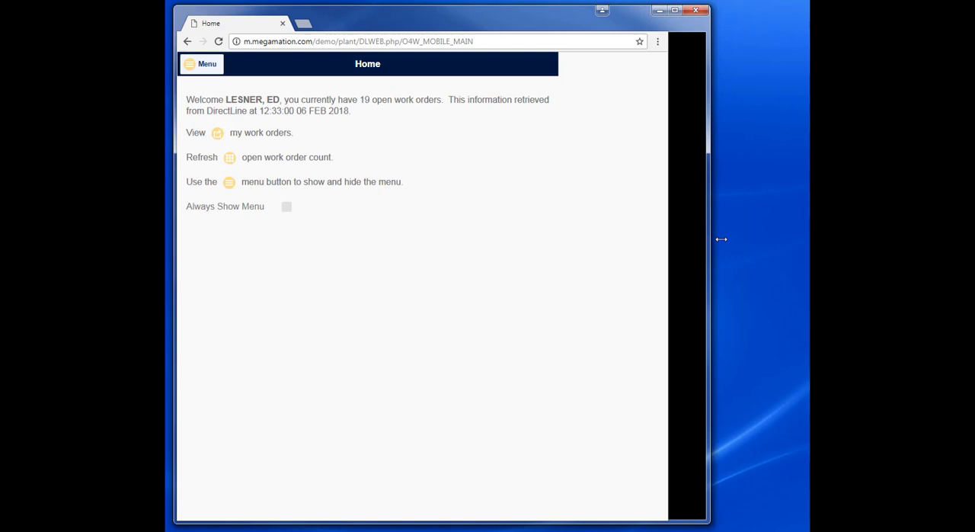
pyautogui.click(201, 64)
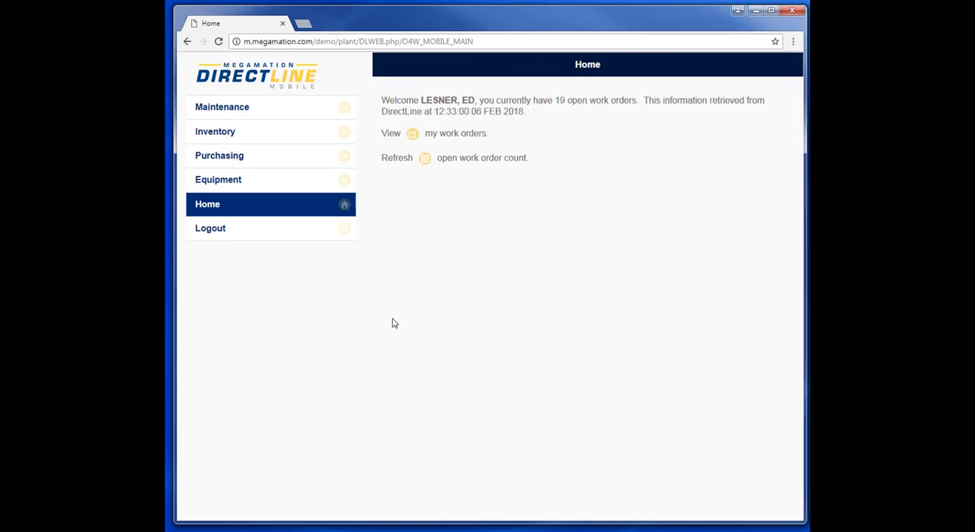
pyautogui.moveTo(284, 309)
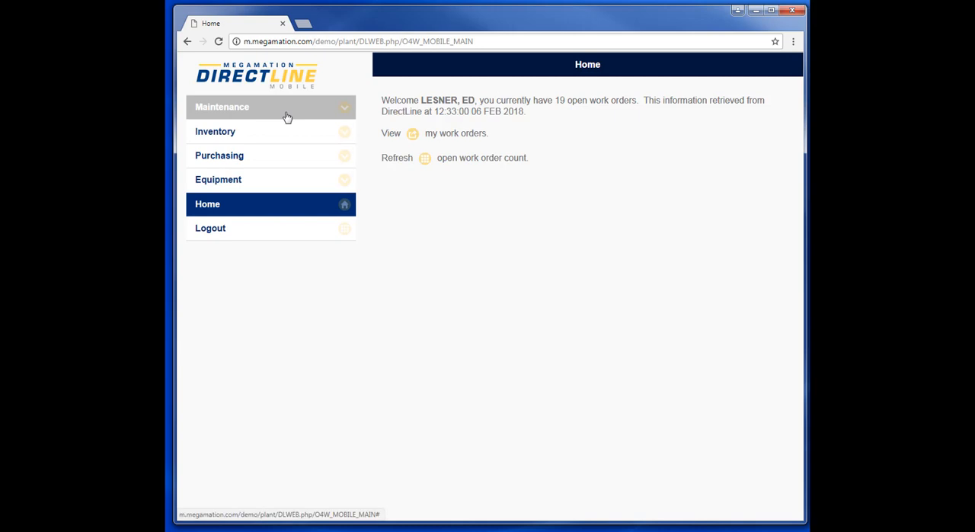
pyautogui.moveTo(307, 128)
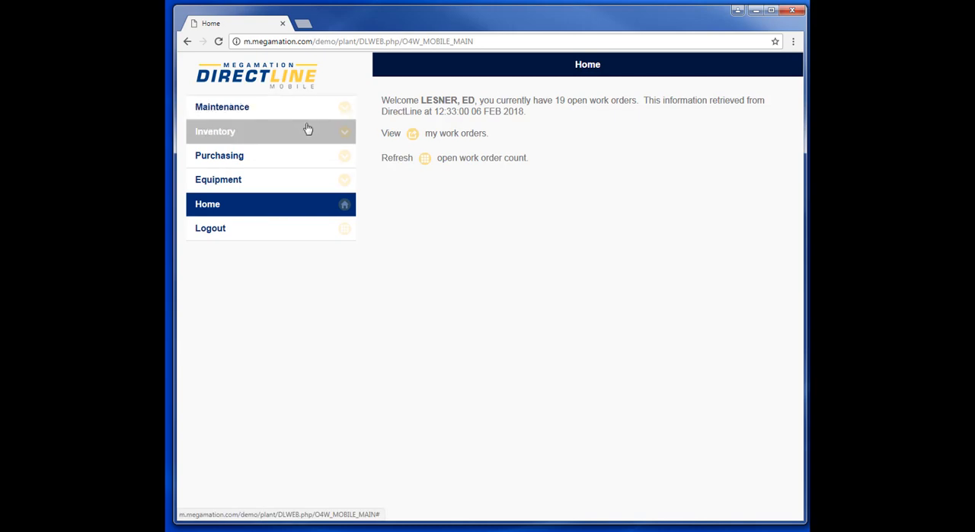
pyautogui.moveTo(344, 128)
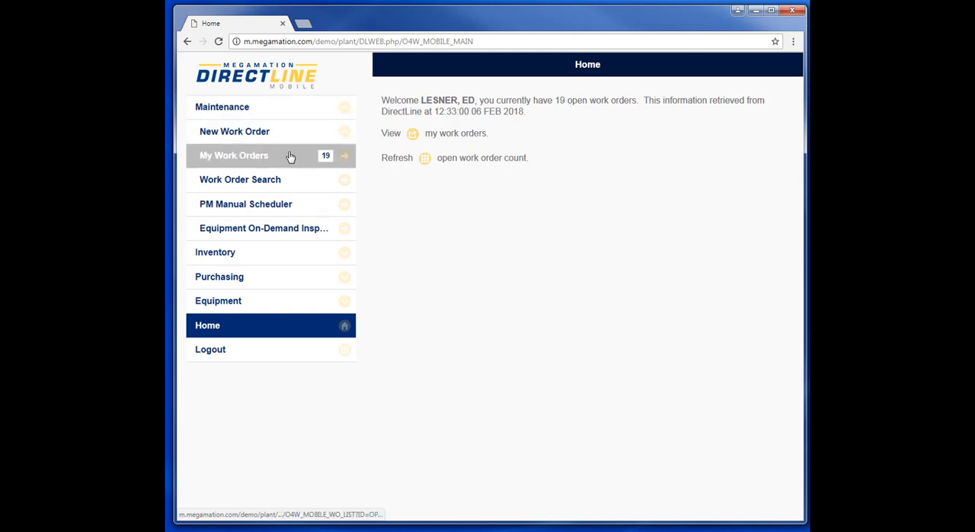
# Show My Work Orders from the Maintenance menu.
pyautogui.click(252, 155)
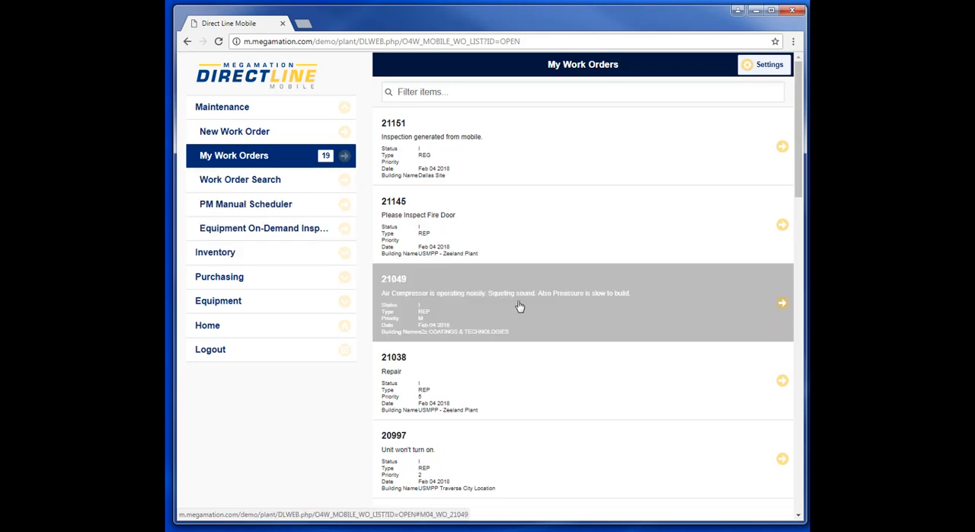
# Open work order 21049's Info and expand its full work description.
pyautogui.click(520, 306)
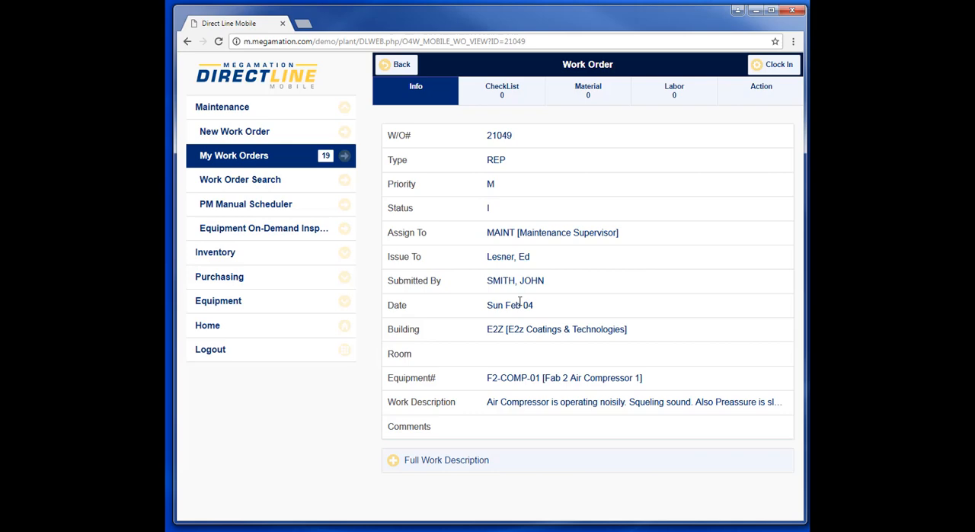
pyautogui.moveTo(591, 277)
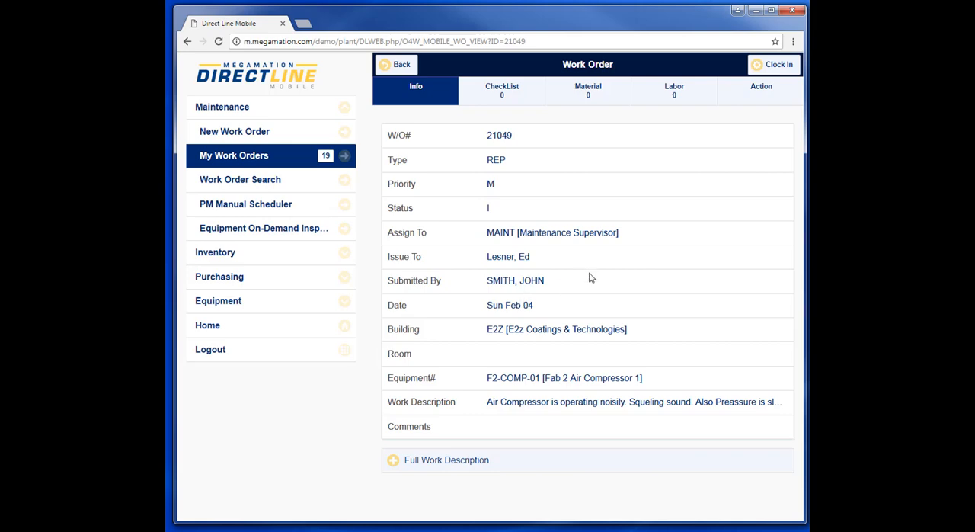
pyautogui.moveTo(495, 213)
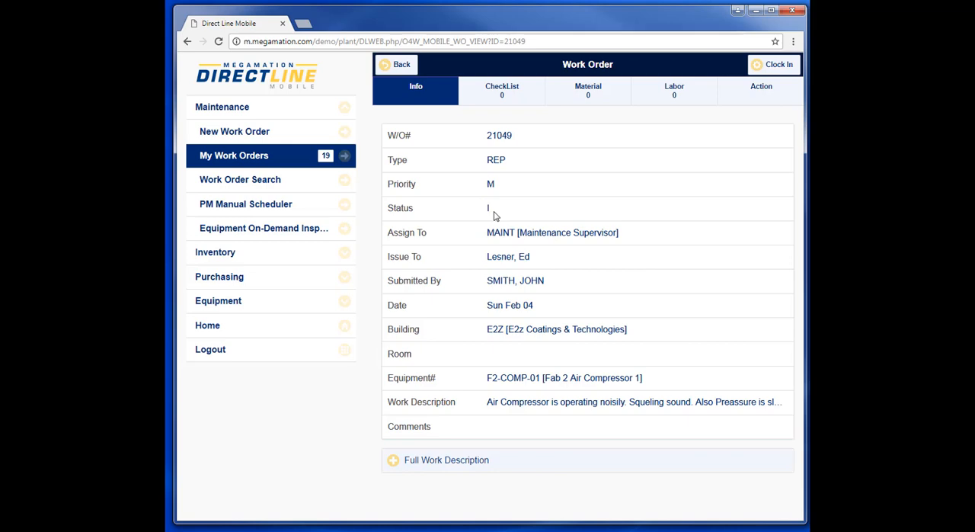
pyautogui.moveTo(573, 363)
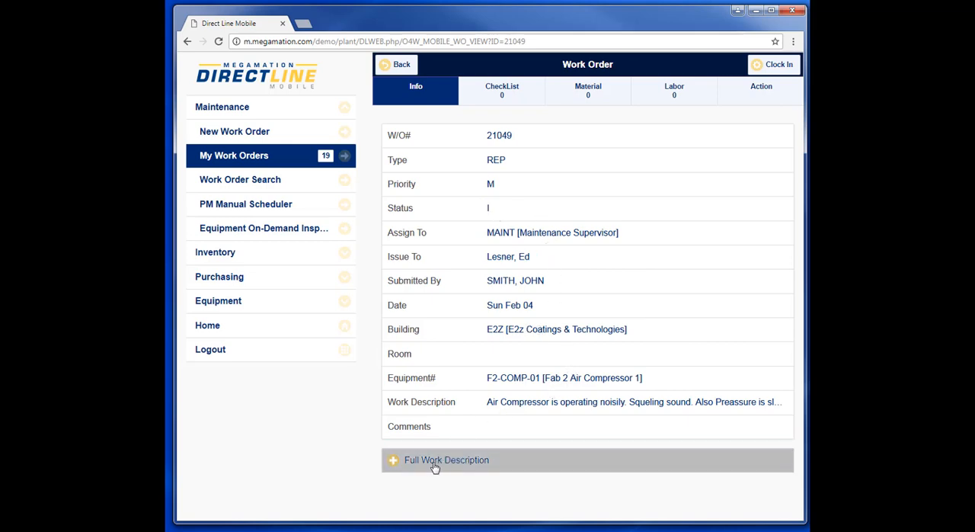
pyautogui.click(446, 460)
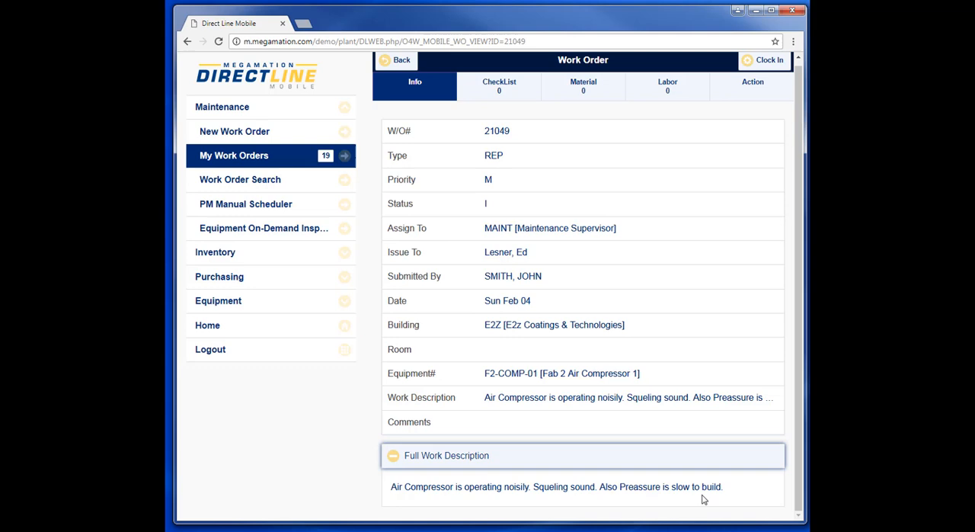
pyautogui.moveTo(582, 100)
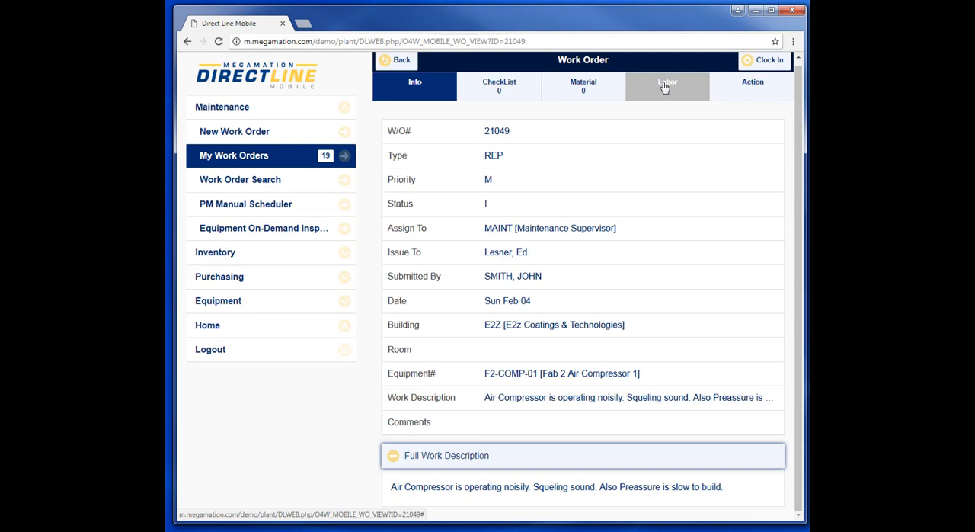
pyautogui.moveTo(692, 110)
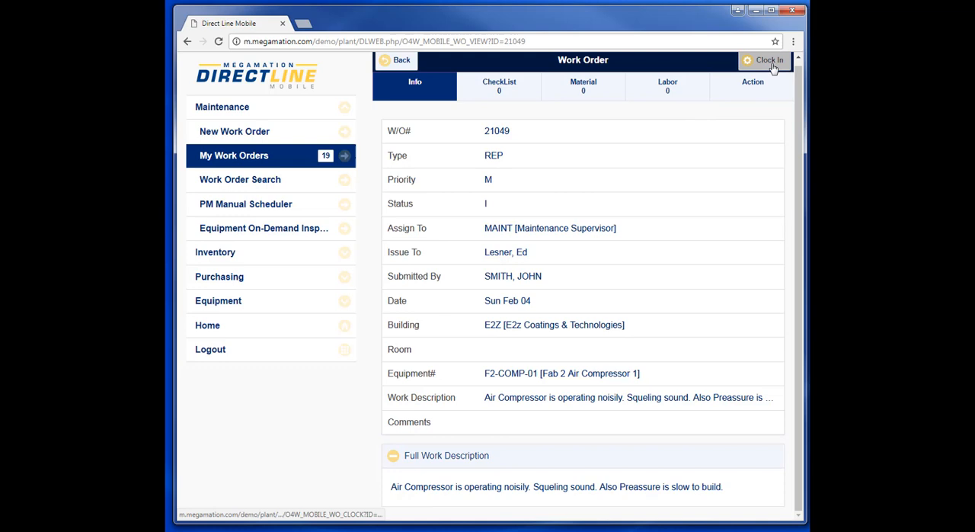
# Clock in to work order 21049 and confirm.
pyautogui.click(767, 61)
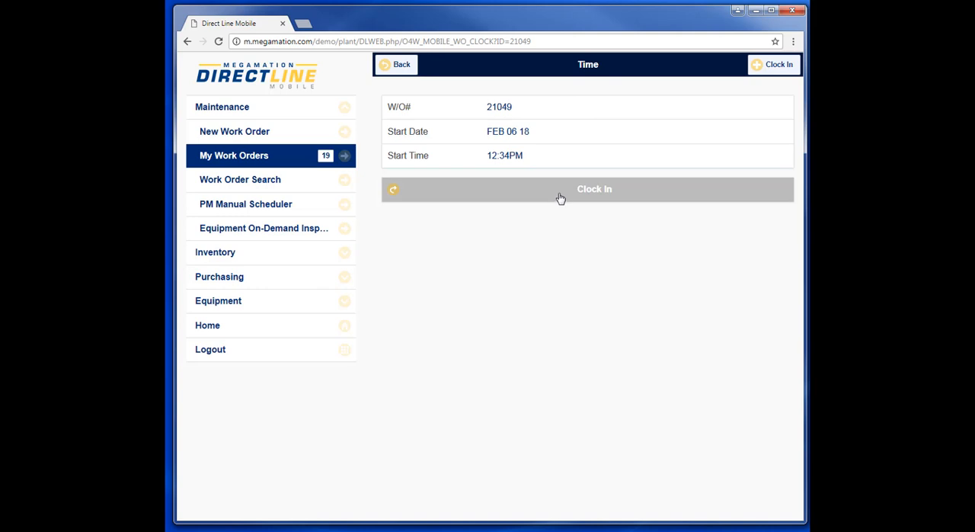
pyautogui.click(586, 189)
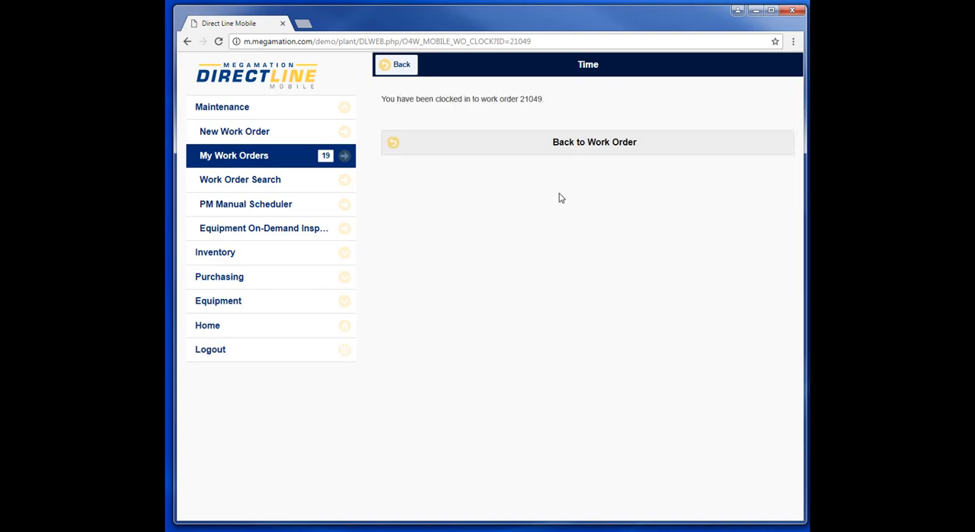
pyautogui.moveTo(557, 192)
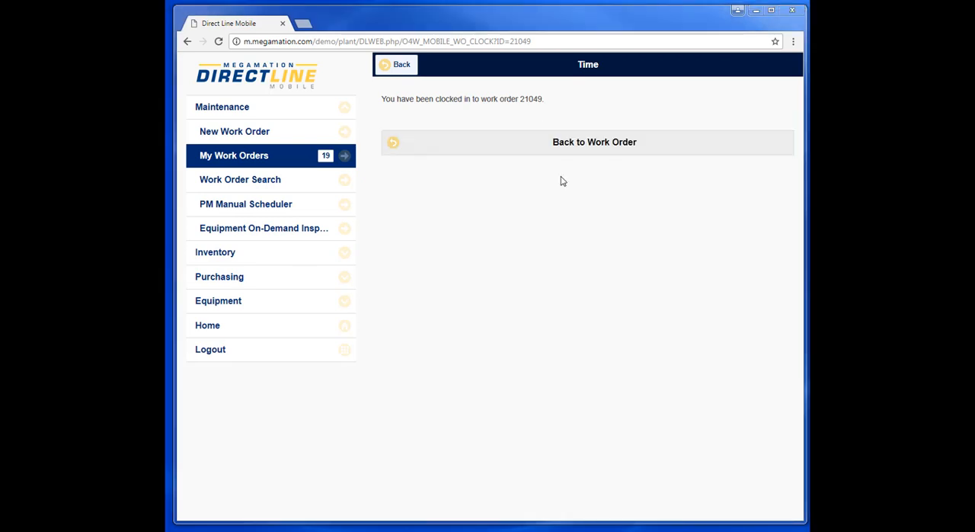
# Return to work order 21049's details, now offering Clock Out.
pyautogui.click(594, 142)
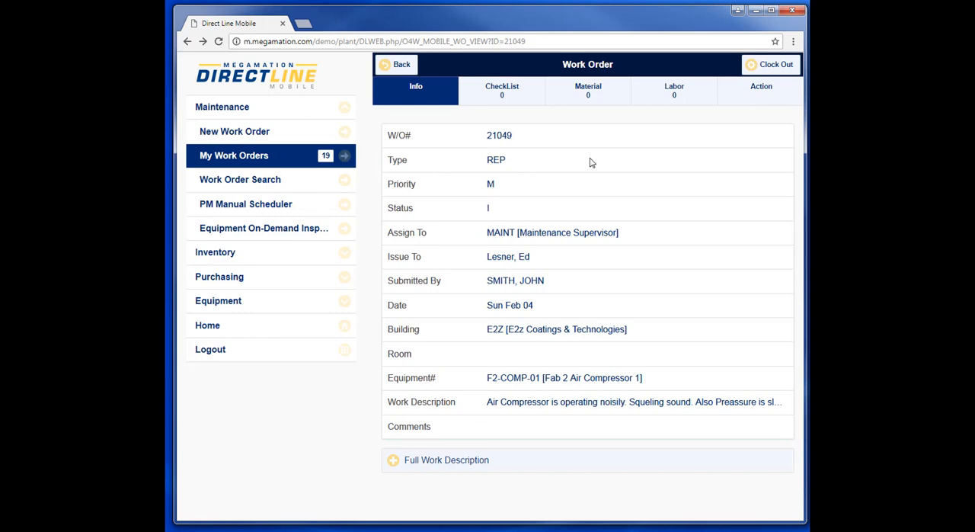
pyautogui.moveTo(500, 98)
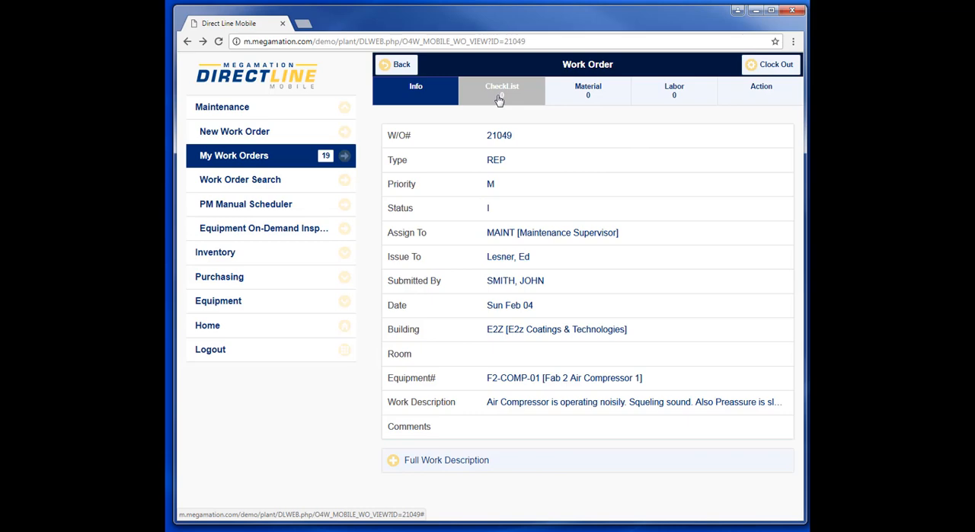
pyautogui.moveTo(710, 101)
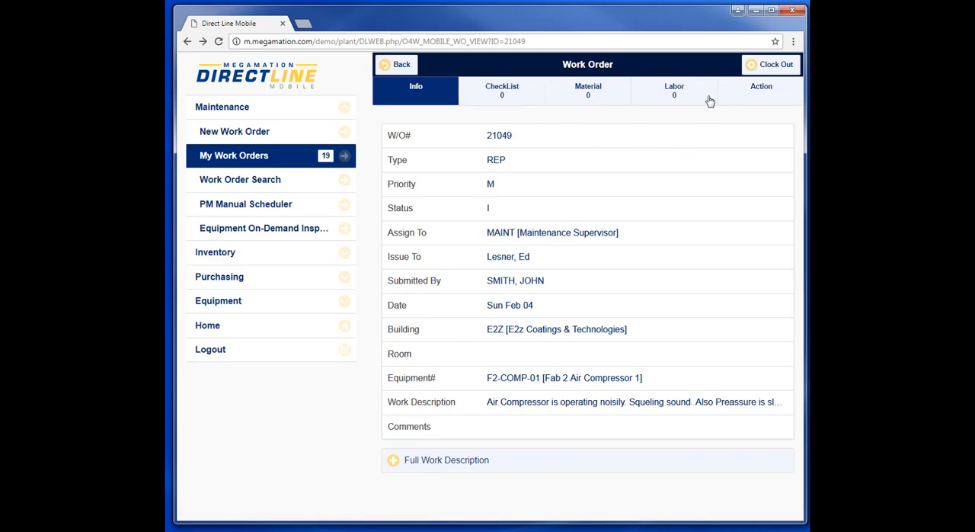
# Clock out of work order 21049 as Stationary Engineer with comments and Ready to close set to Yes.
pyautogui.click(771, 64)
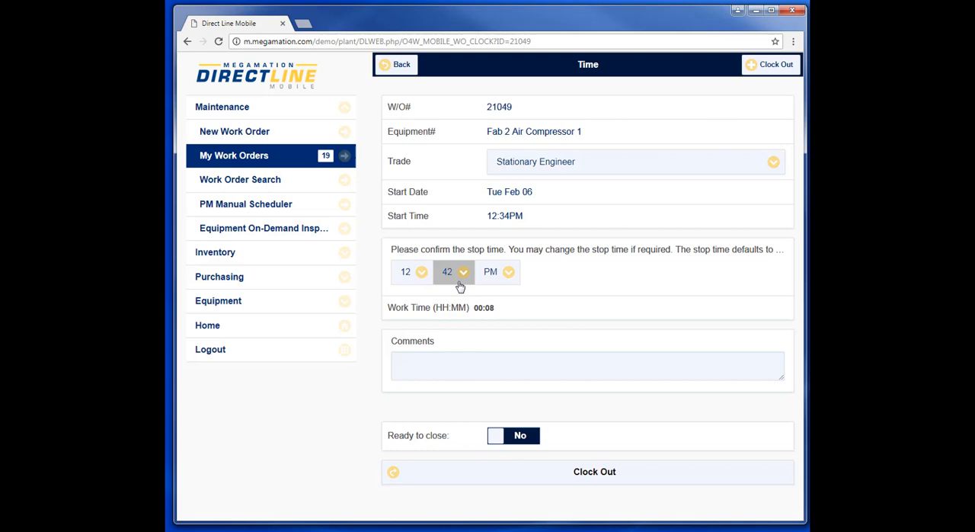
pyautogui.moveTo(539, 166)
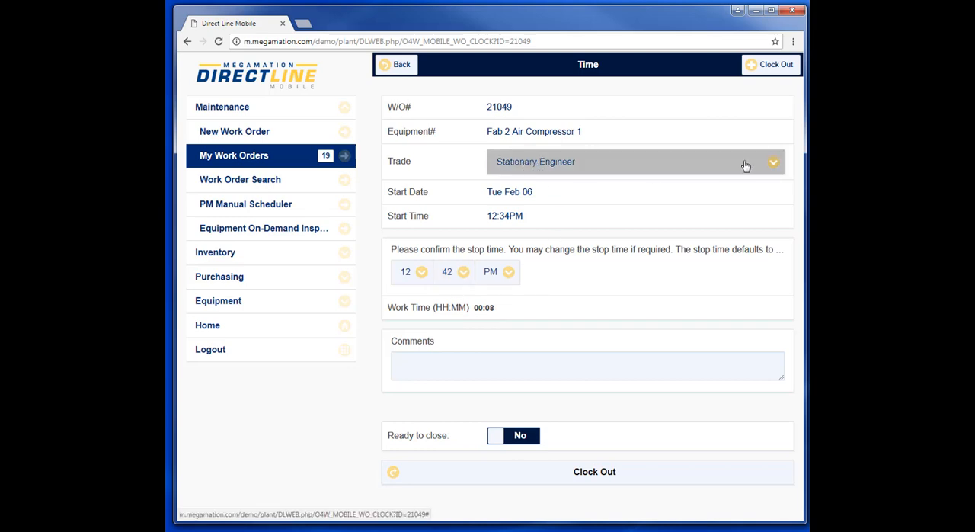
pyautogui.click(774, 161)
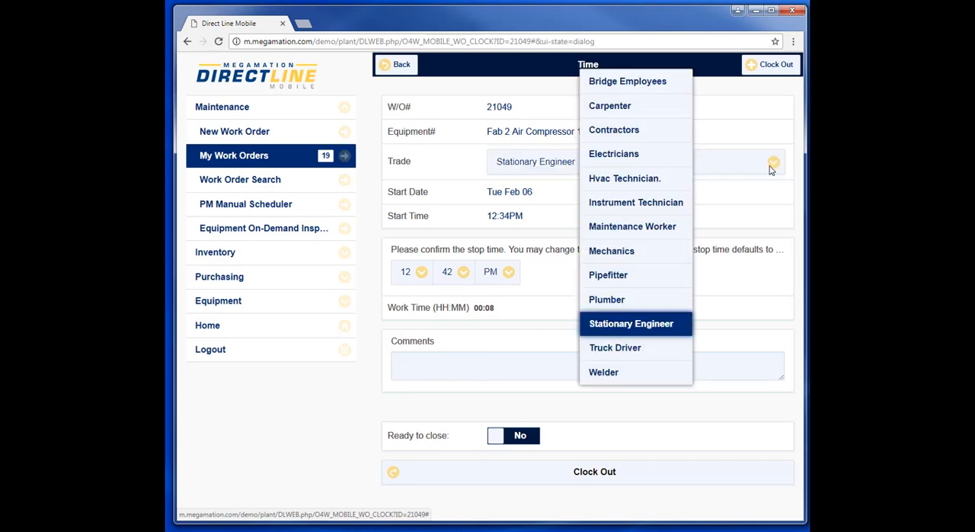
pyautogui.moveTo(751, 230)
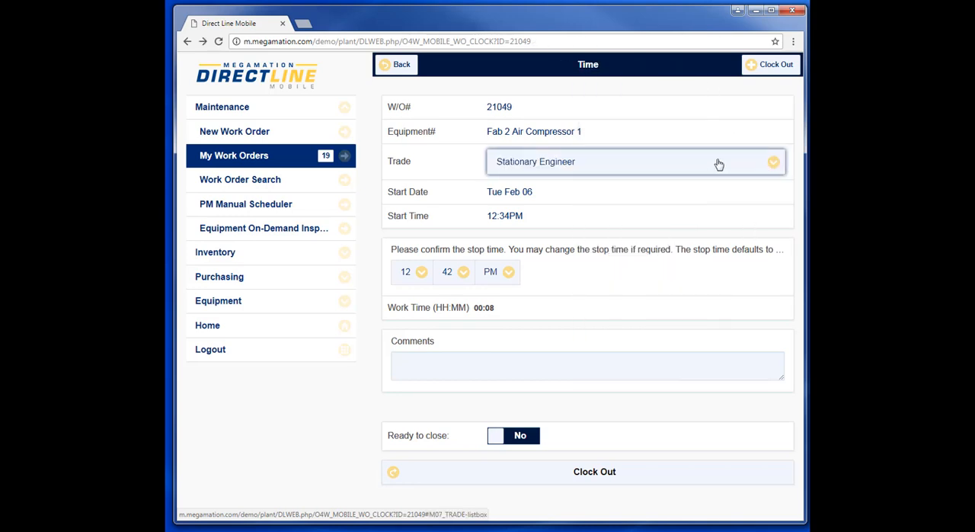
pyautogui.click(587, 365)
pyautogui.write('Changed the pump drive belt and air intake filter.')
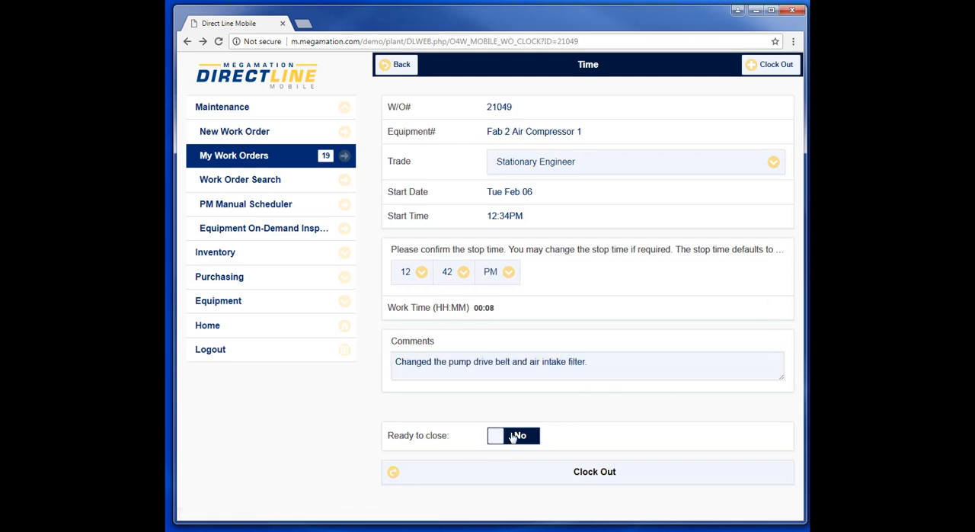
pyautogui.click(512, 436)
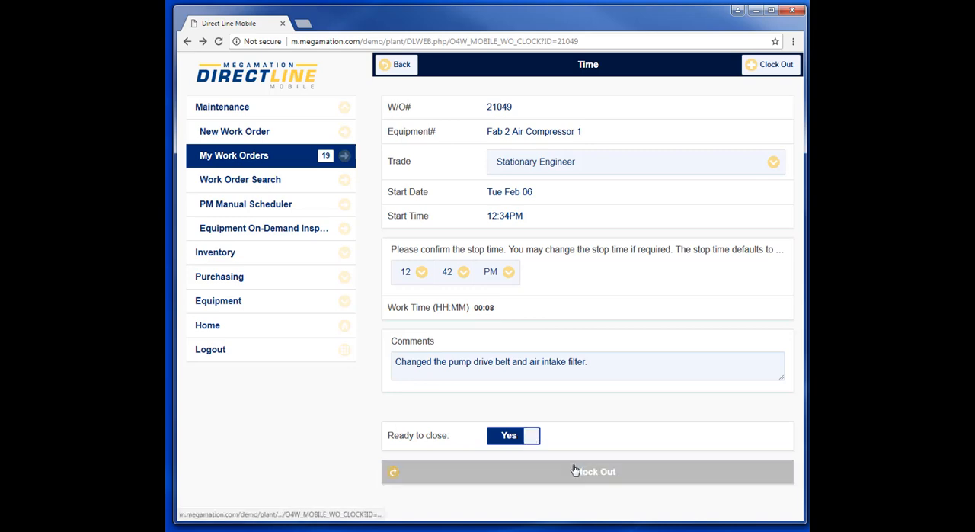
pyautogui.moveTo(591, 479)
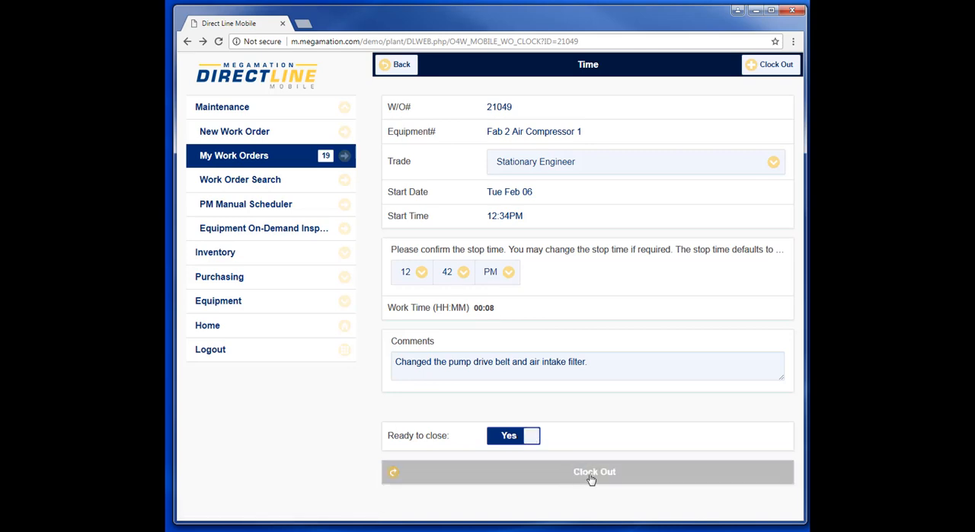
pyautogui.click(594, 472)
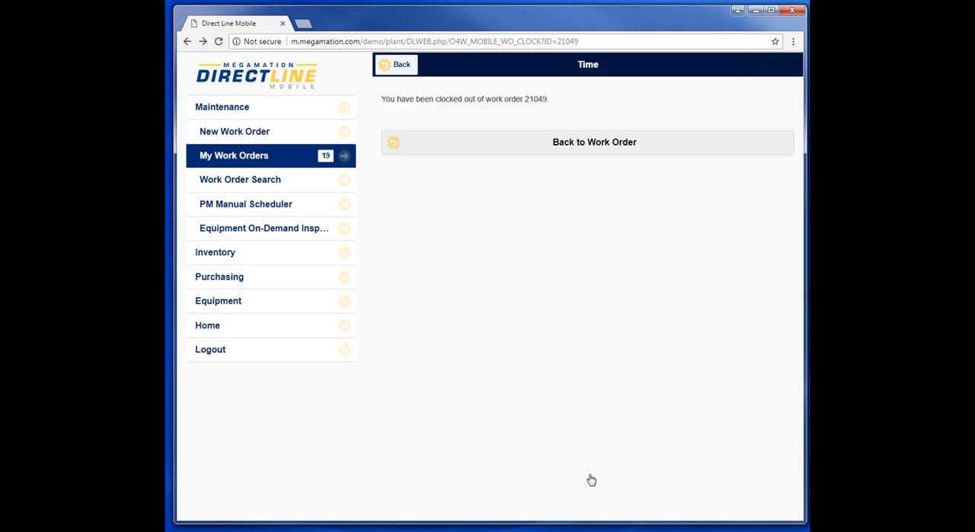
pyautogui.moveTo(600, 475)
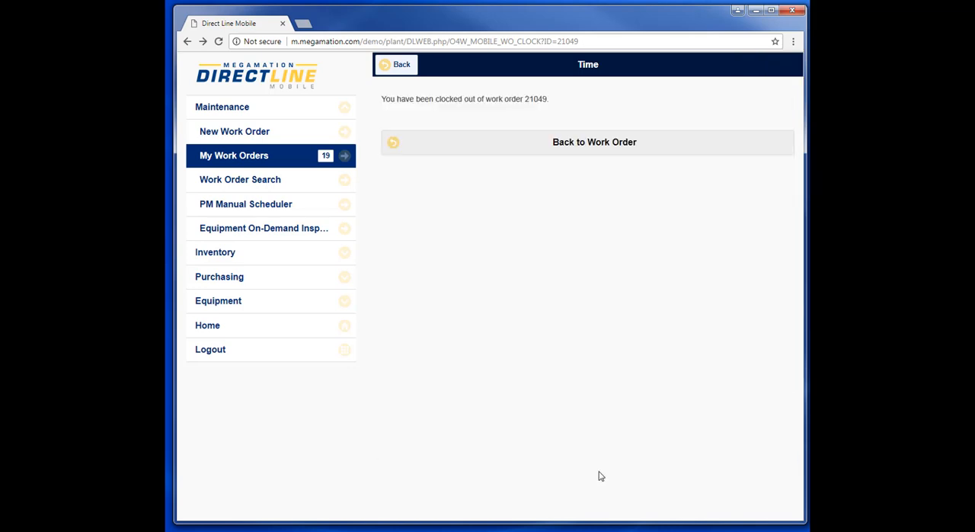
pyautogui.moveTo(617, 374)
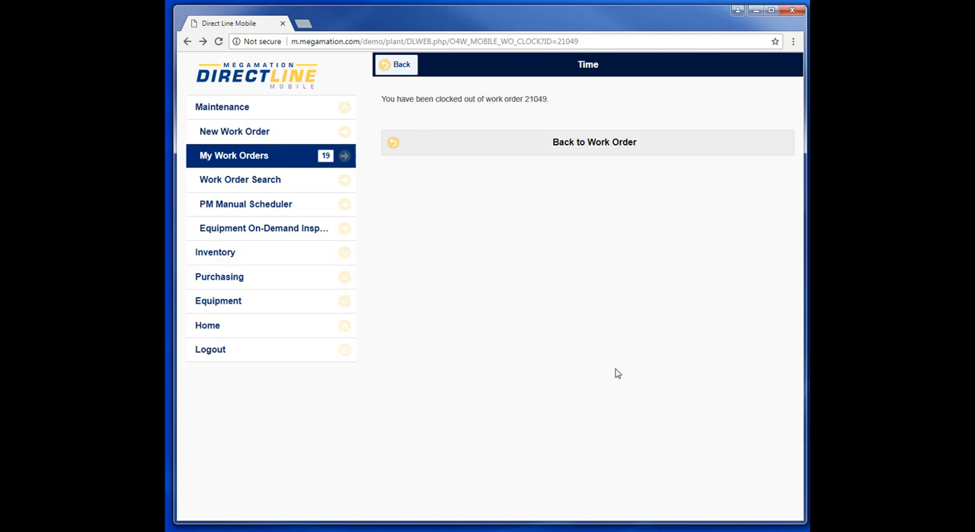
# Go back to My Work Orders from the clock-out confirmation.
pyautogui.click(235, 155)
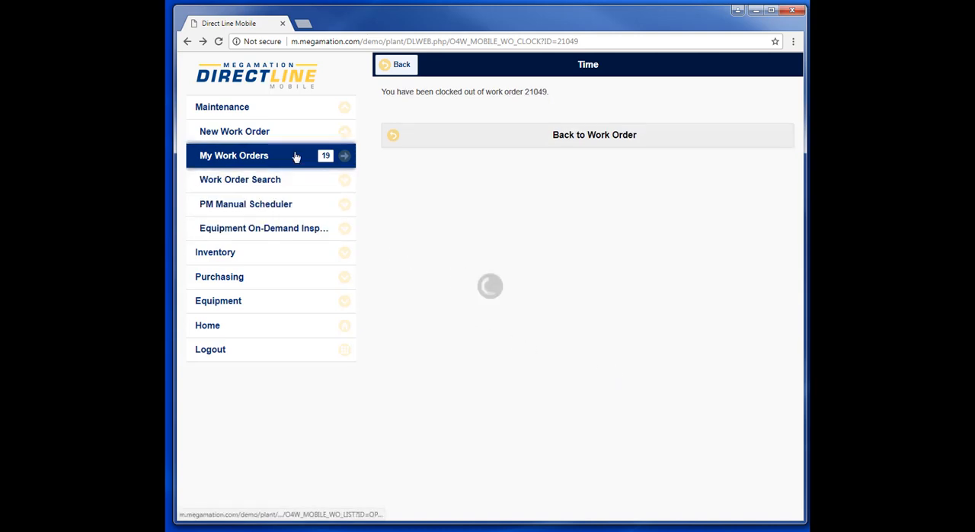